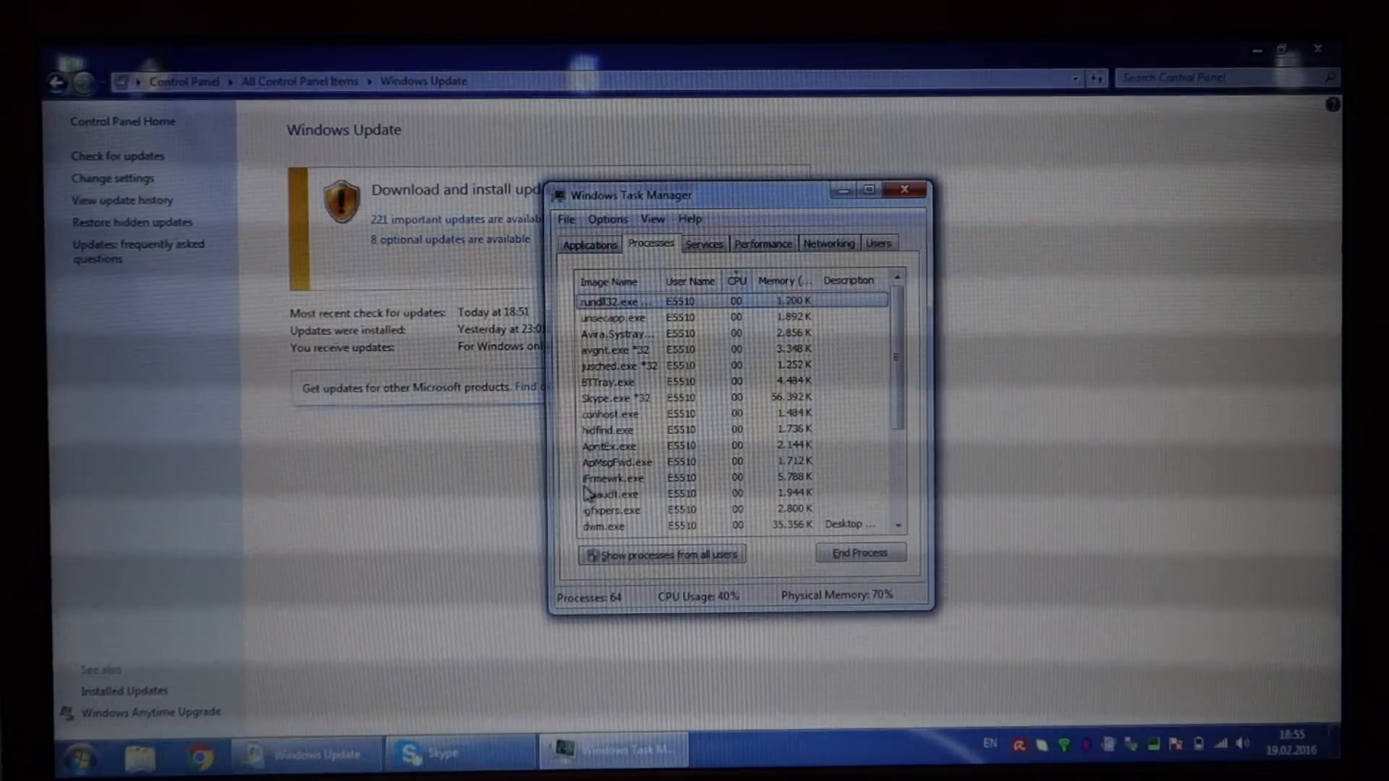
Step: Show processes from all users in Task Manager, then close it to reveal Windows Update
left_click(661, 556)
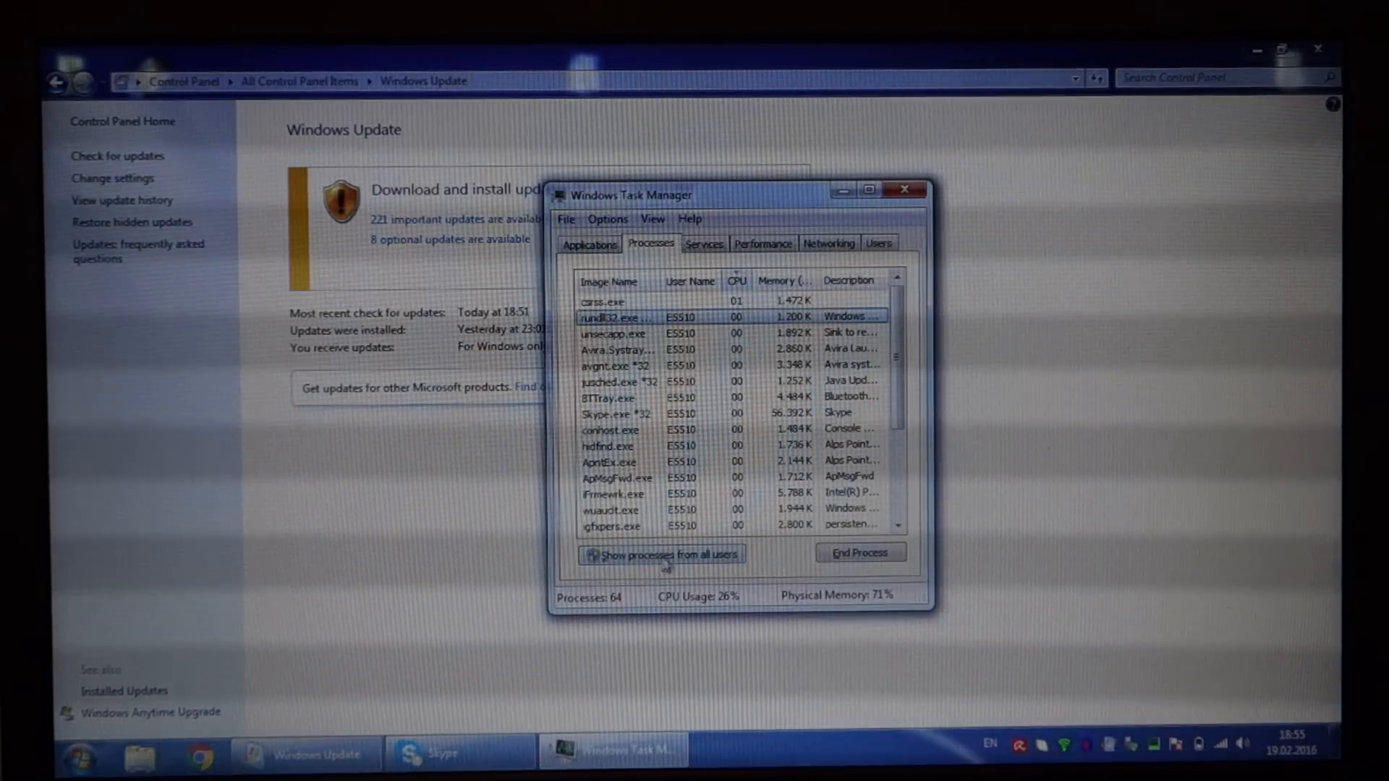
left_click(583, 551)
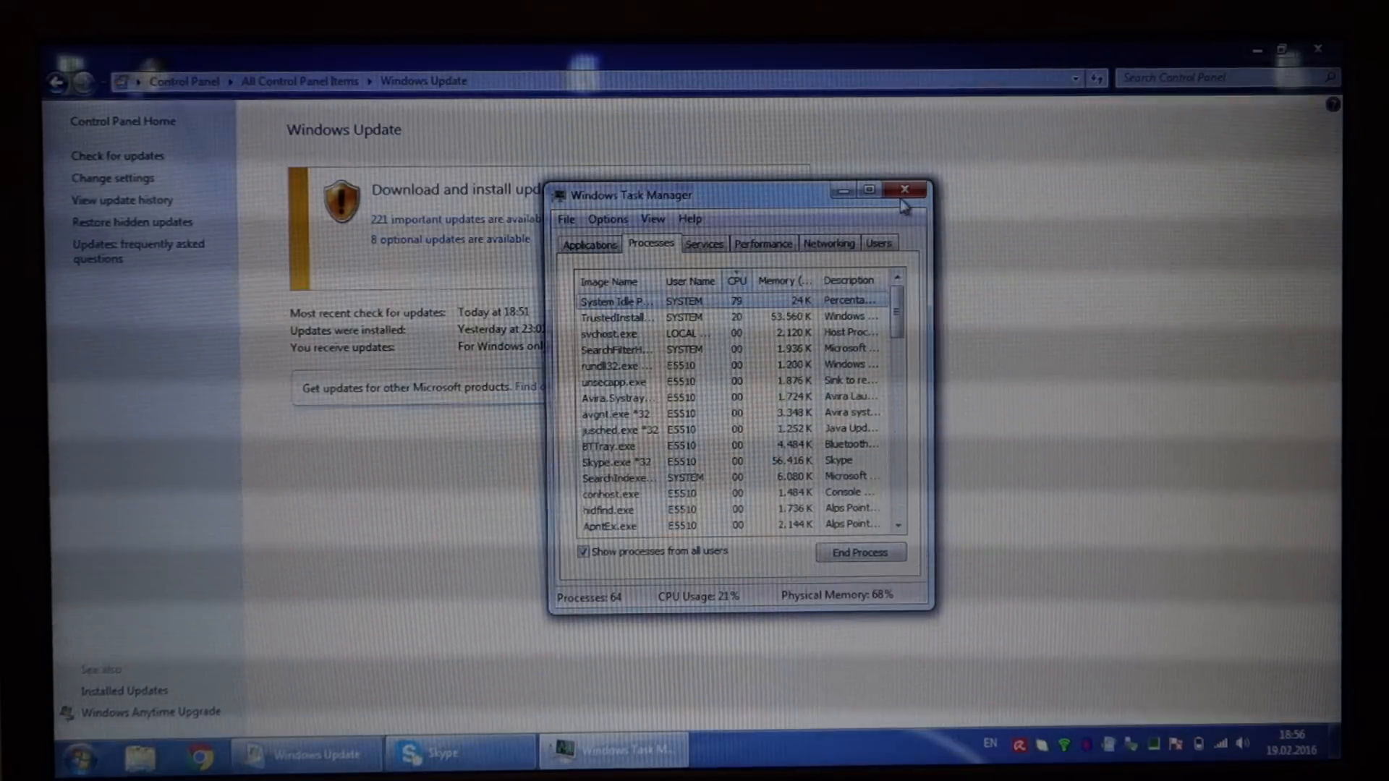
left_click(904, 189)
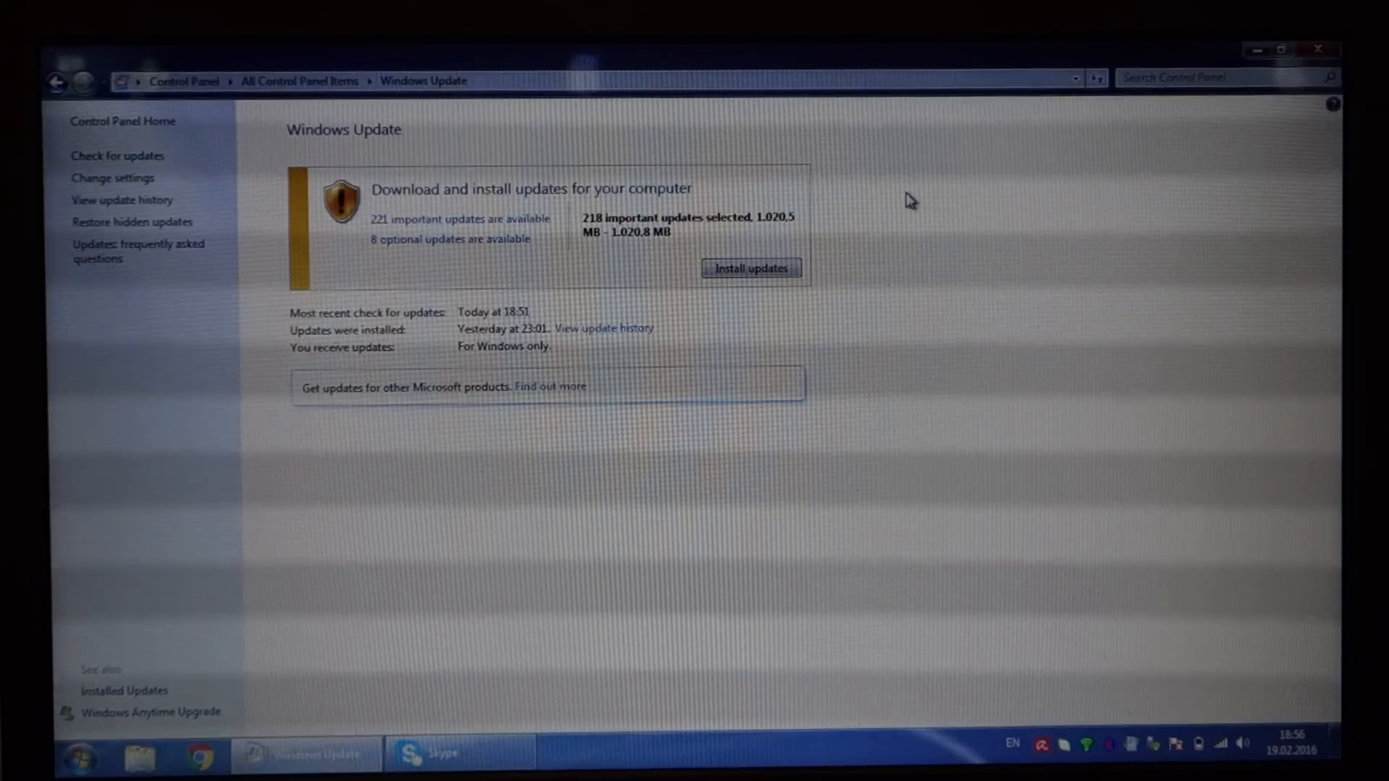
mouse_move(1040, 104)
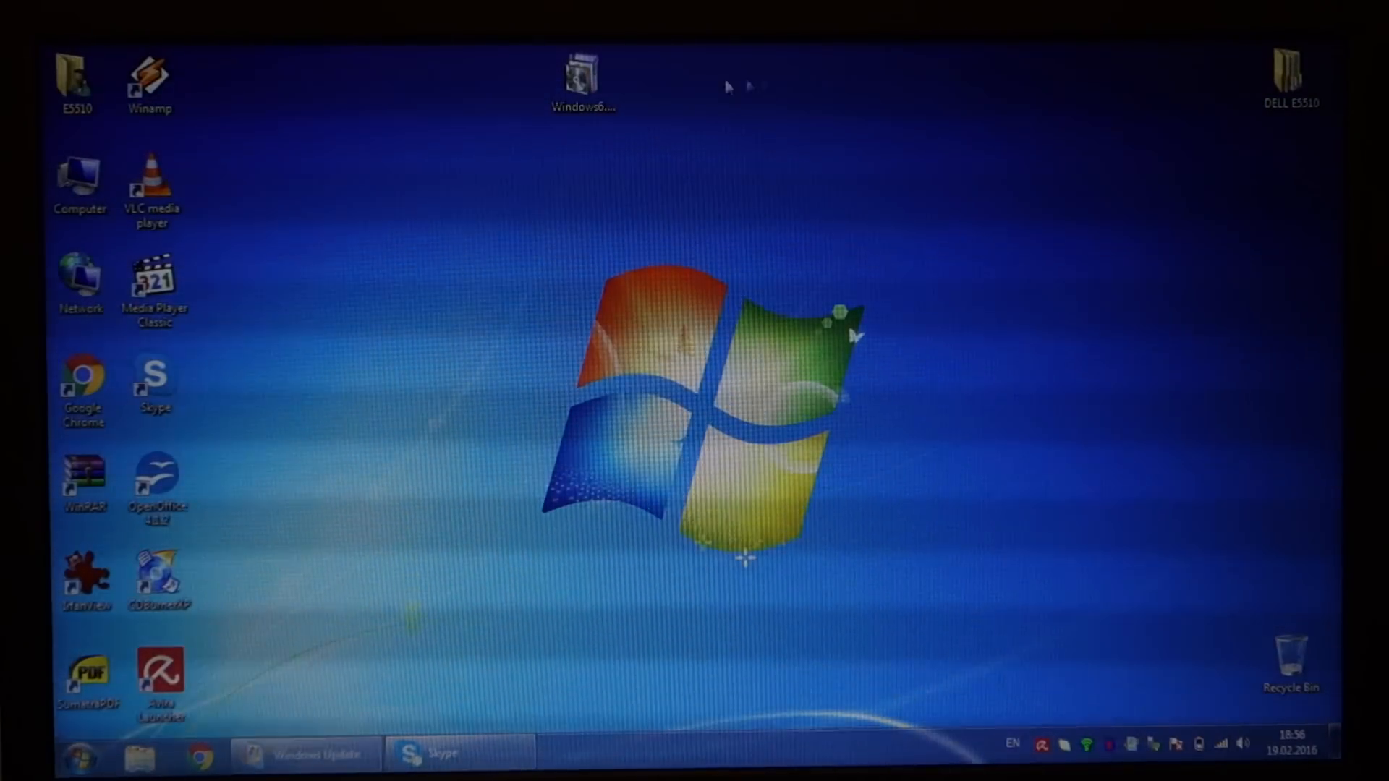
left_click(583, 75)
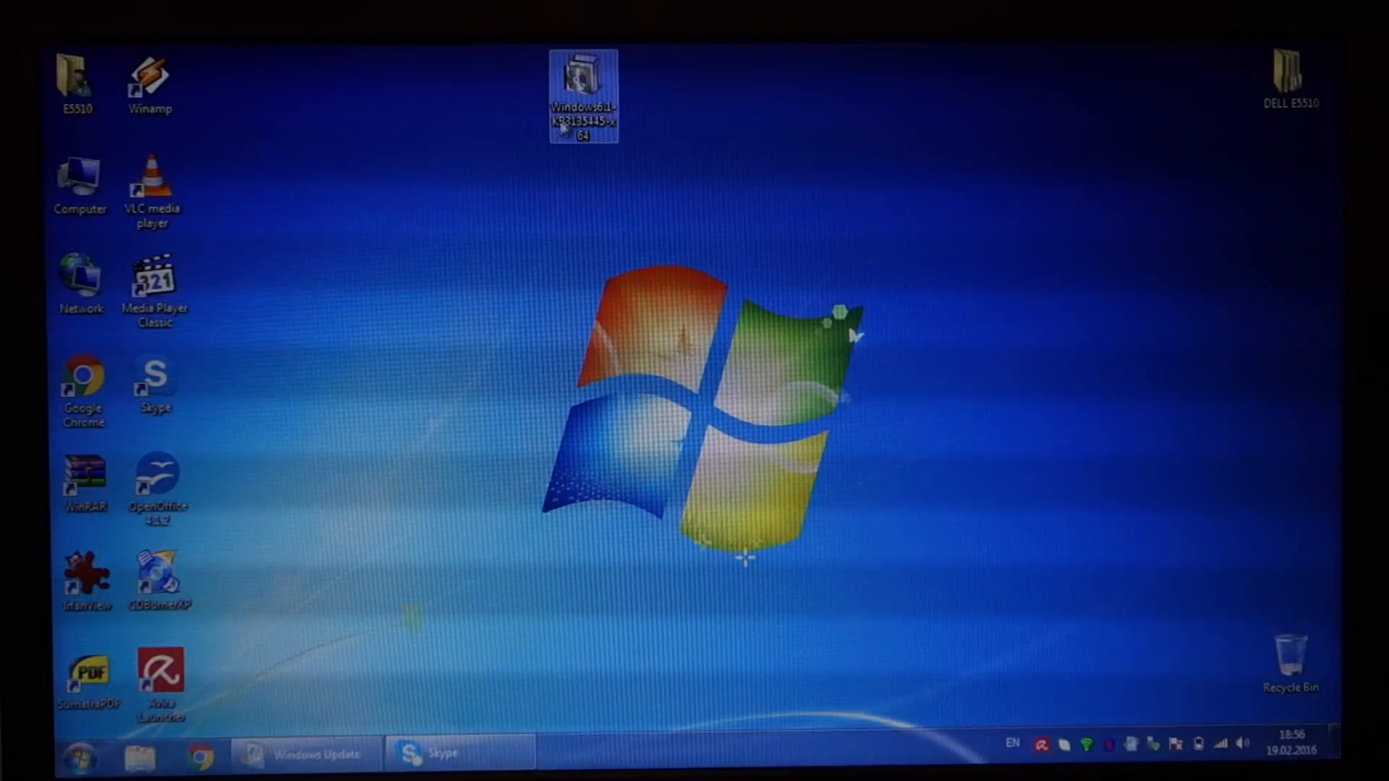
mouse_move(581, 92)
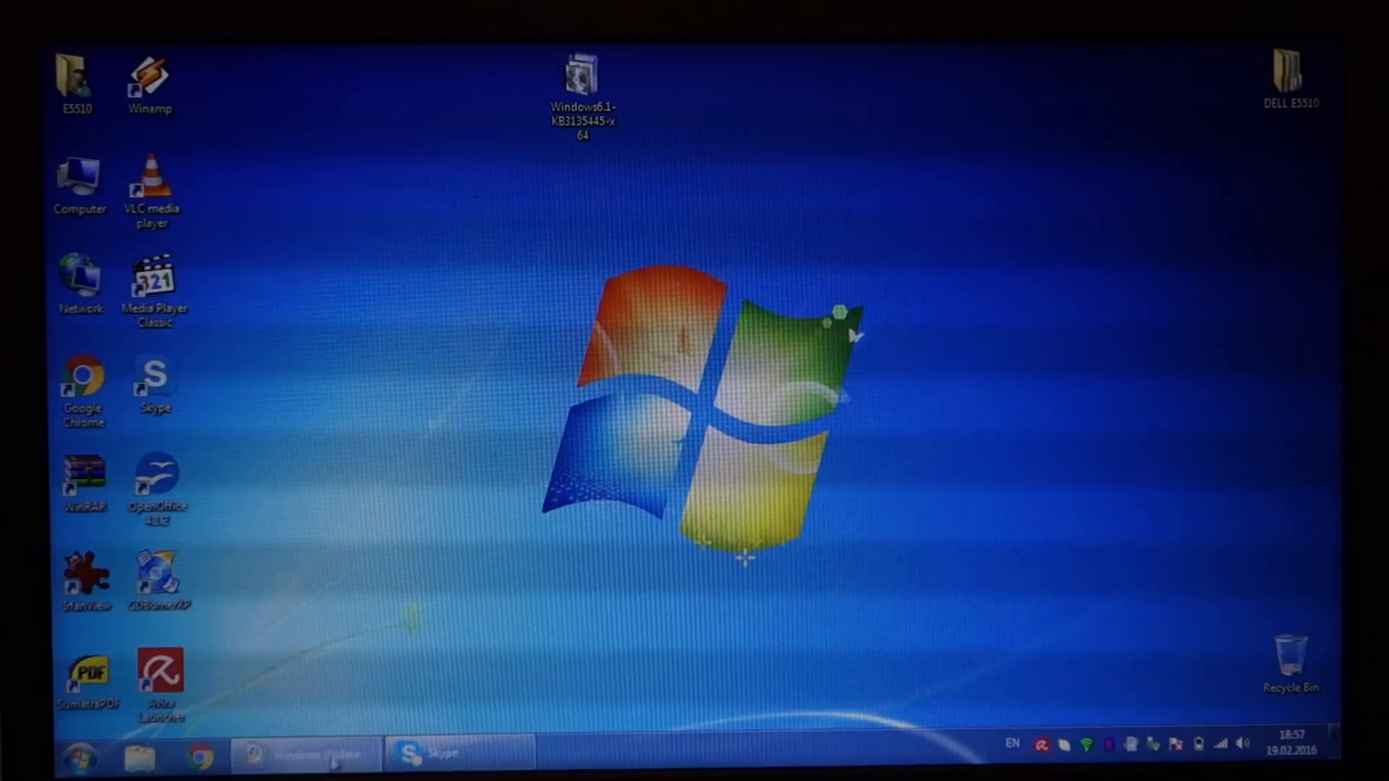
left_click(306, 755)
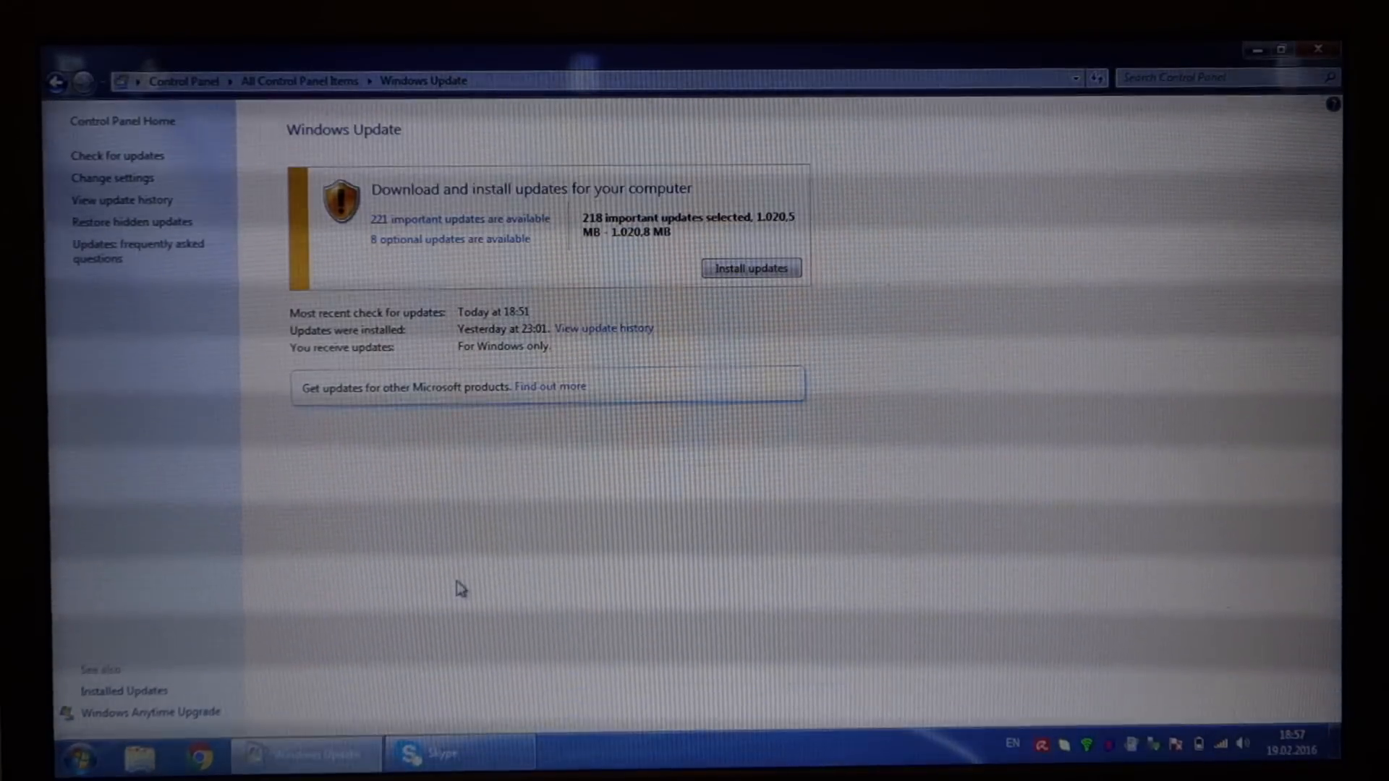
mouse_move(521, 532)
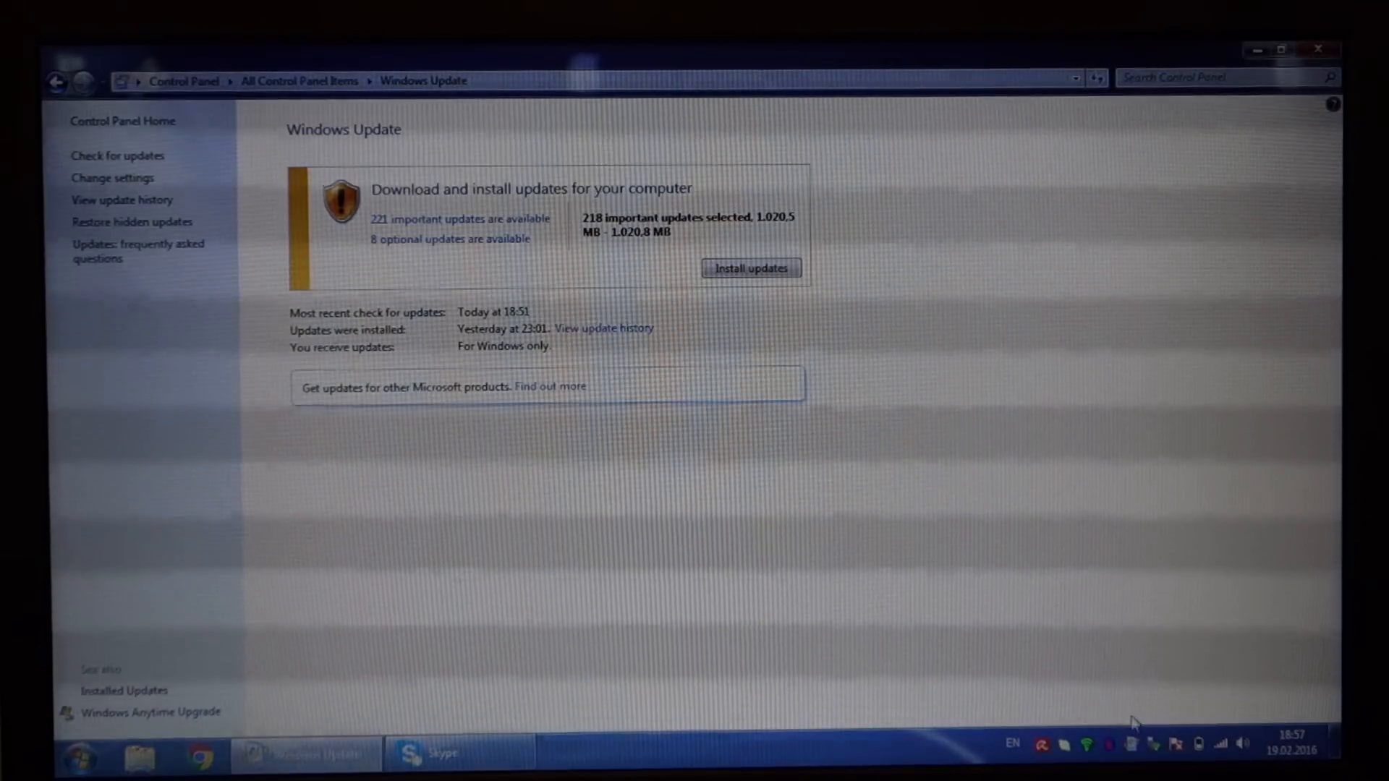
Step: Restore the Windows Update window from the taskbar with 218 important updates selected
left_click(750, 267)
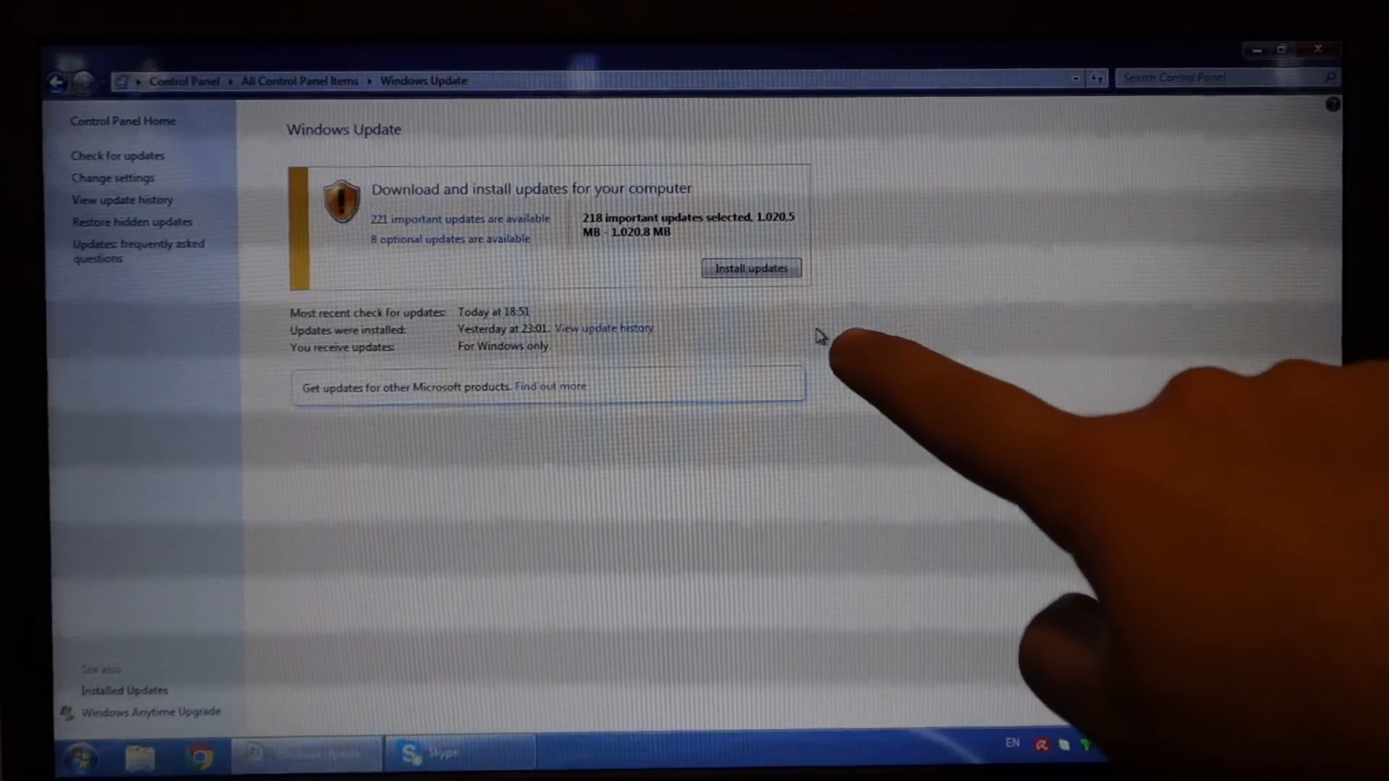
mouse_move(819, 337)
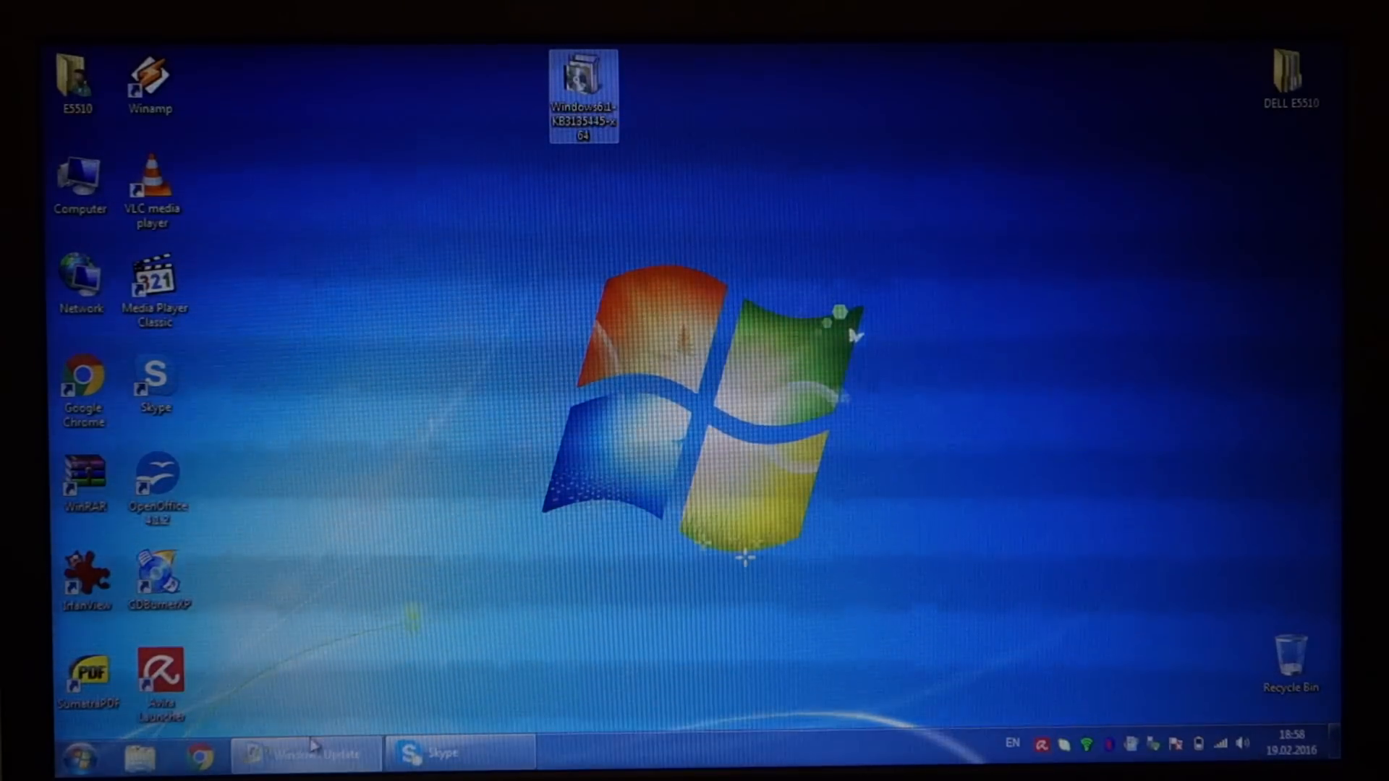
left_click(305, 754)
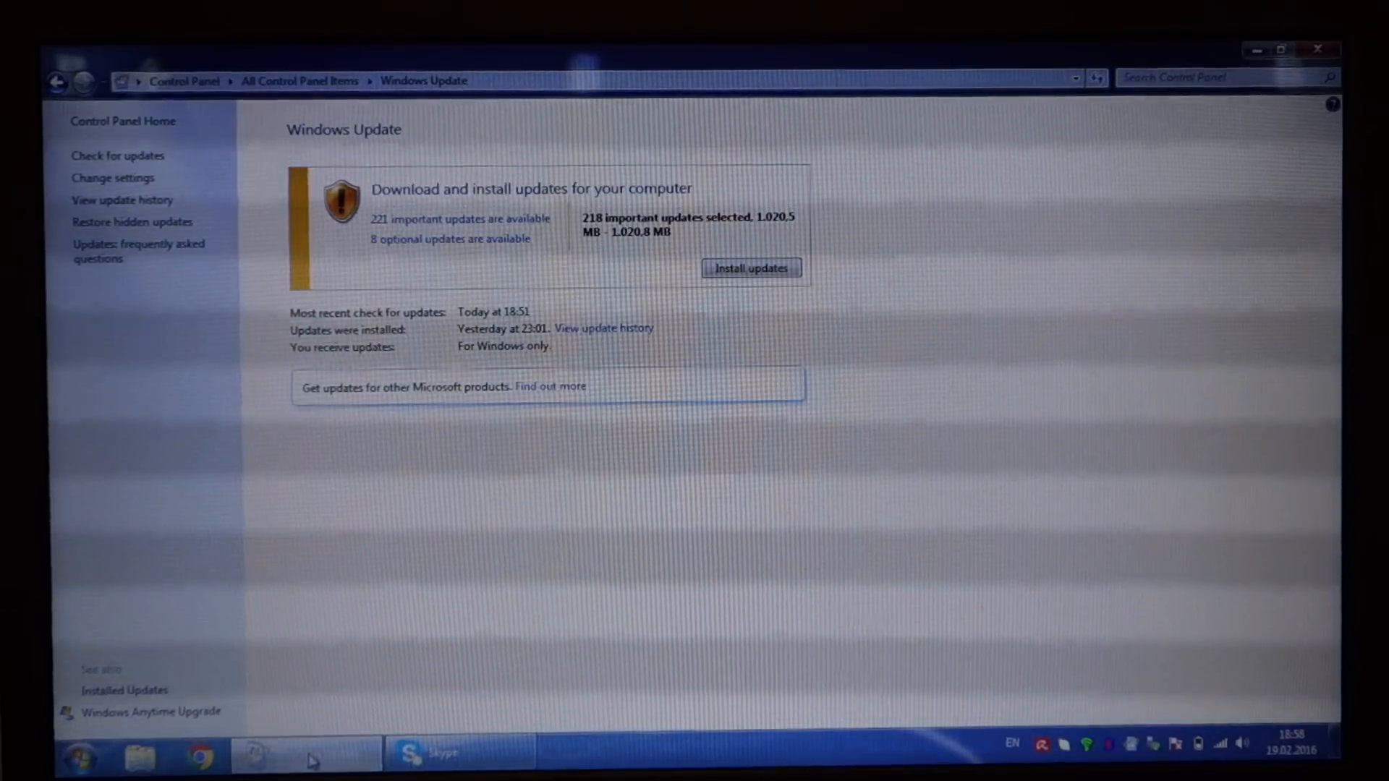